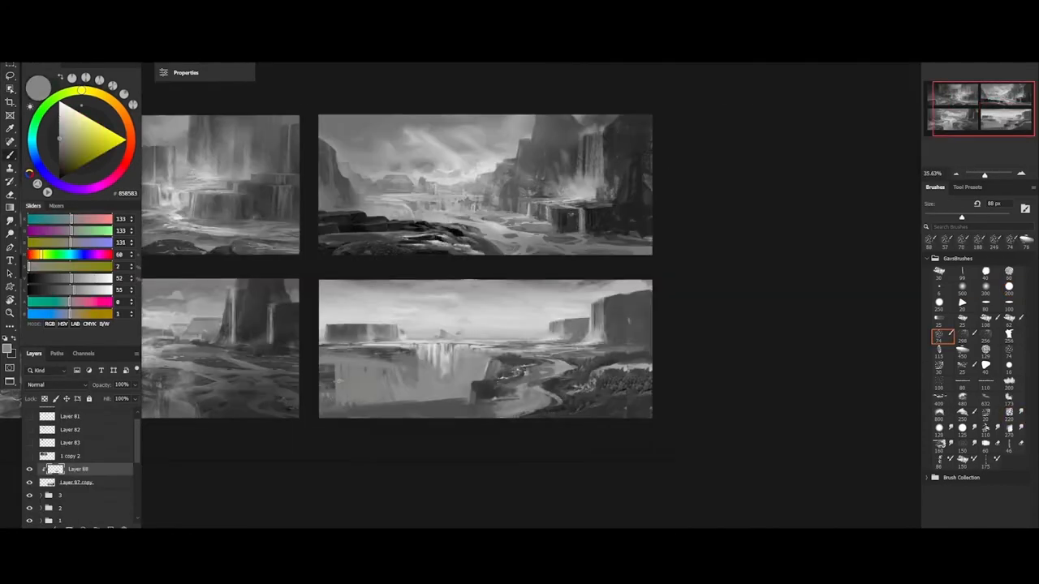
Brush light gray #BEBEBE over the river below the falls in the lower-right thumbnail.
left_click(121, 164)
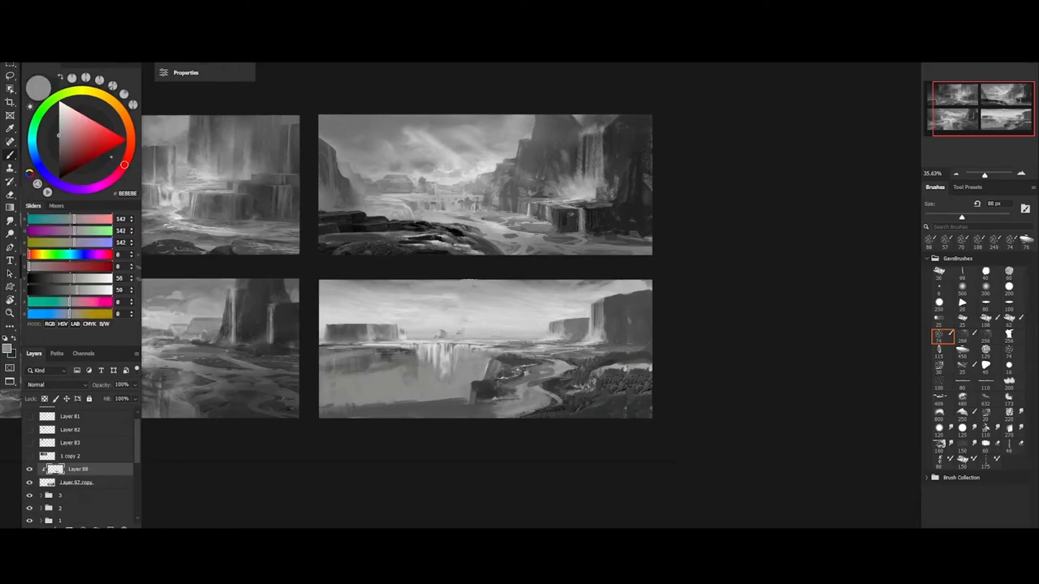